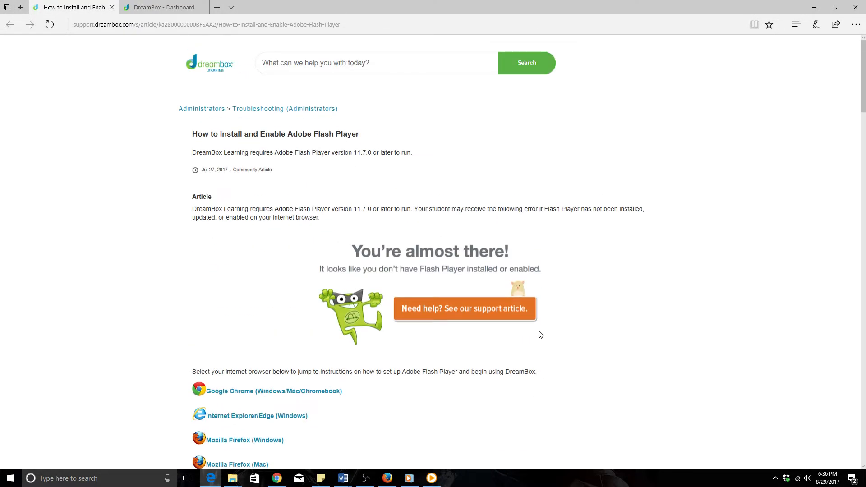
- Scroll the Flash Player article down to the Internet Explorer/Edge (Windows) section
scroll(down, 3)
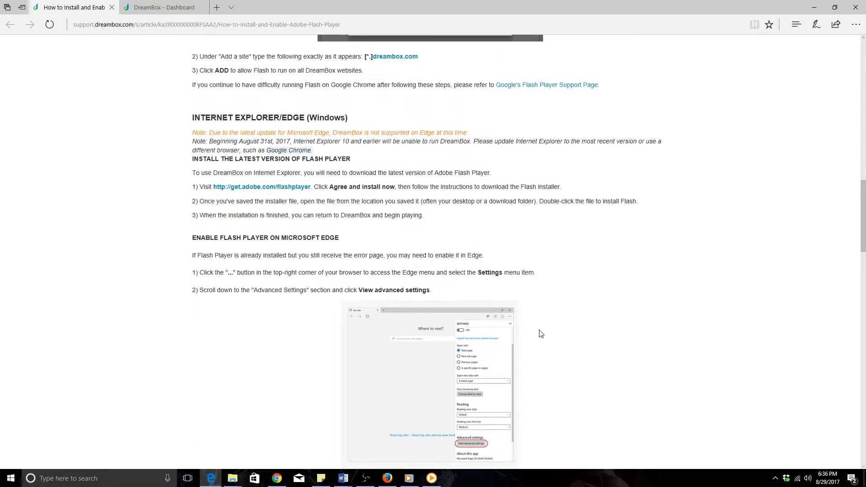
mouse_move(263, 112)
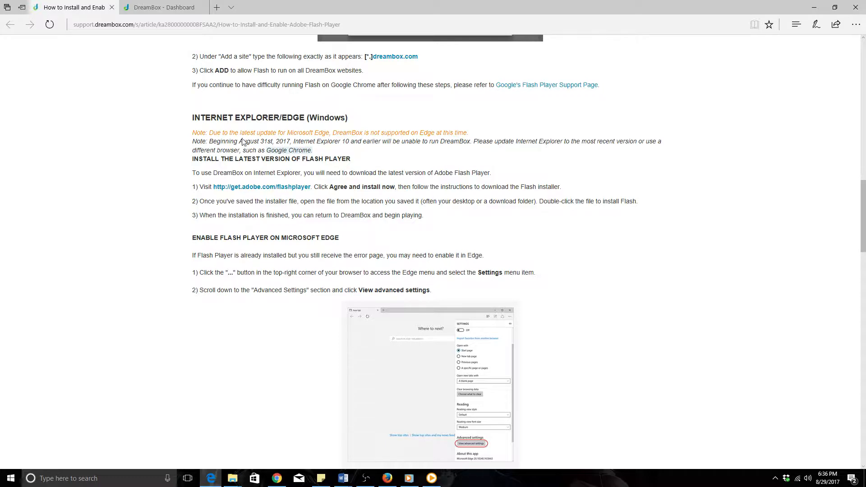
mouse_move(317, 146)
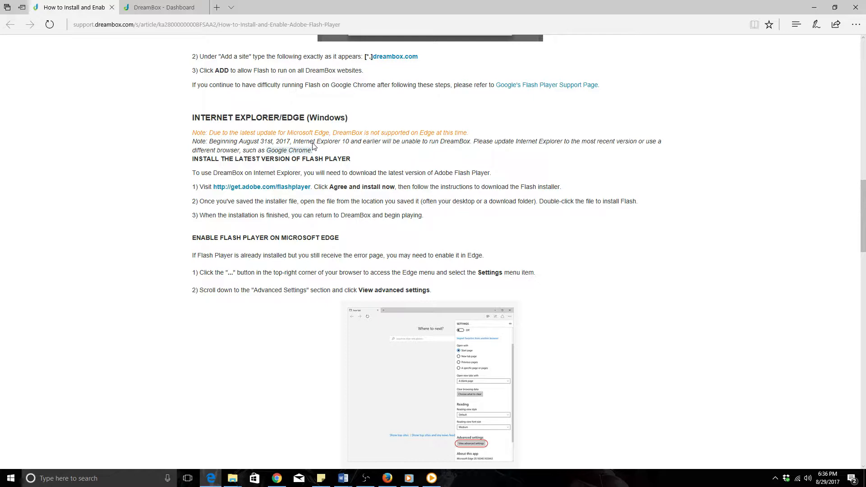
mouse_move(325, 146)
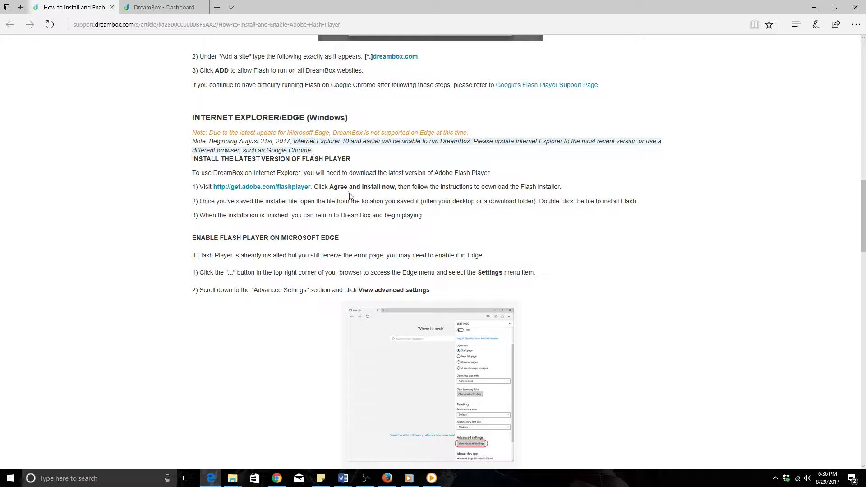
mouse_move(141, 205)
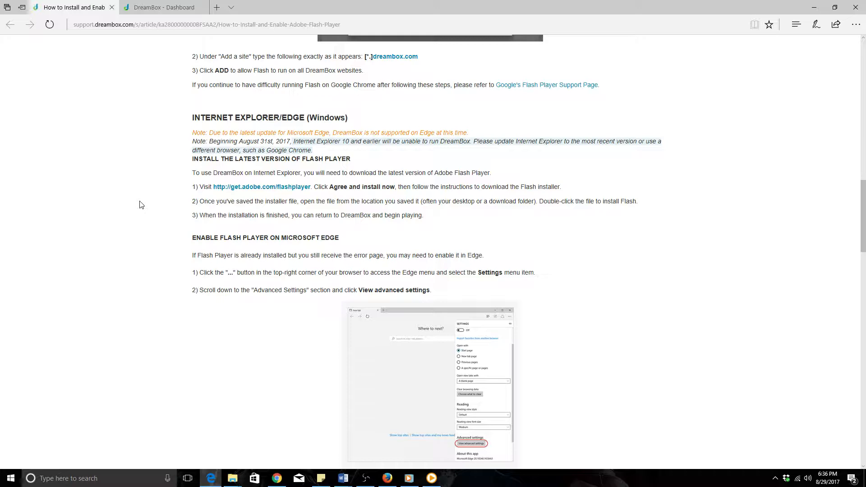
mouse_move(221, 140)
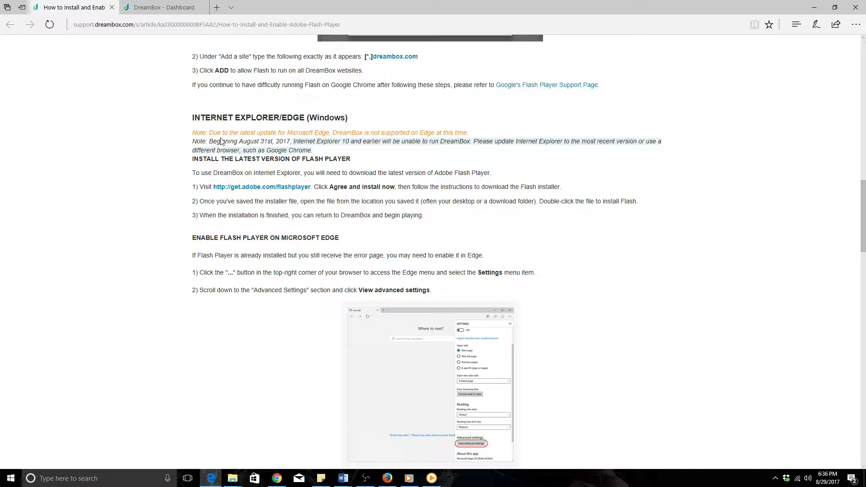
mouse_move(216, 7)
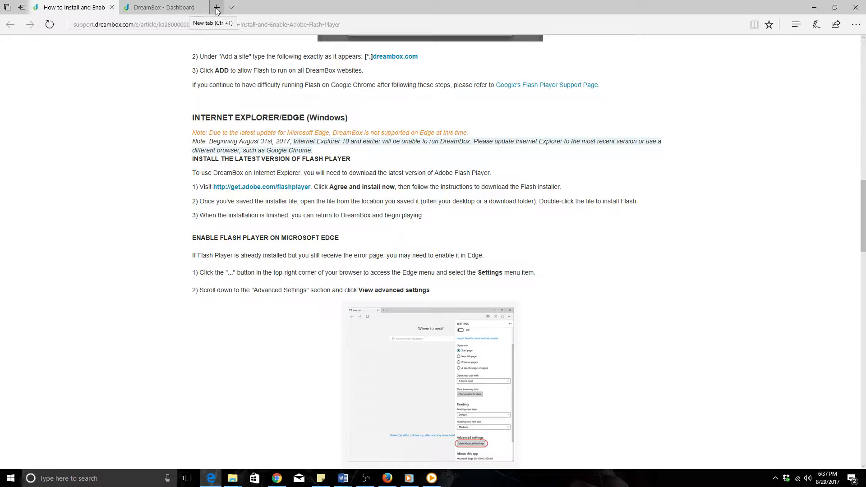
- Load google.com in a new Edge tab and accept the 'Yes, I want it' Chrome offer
click(216, 7)
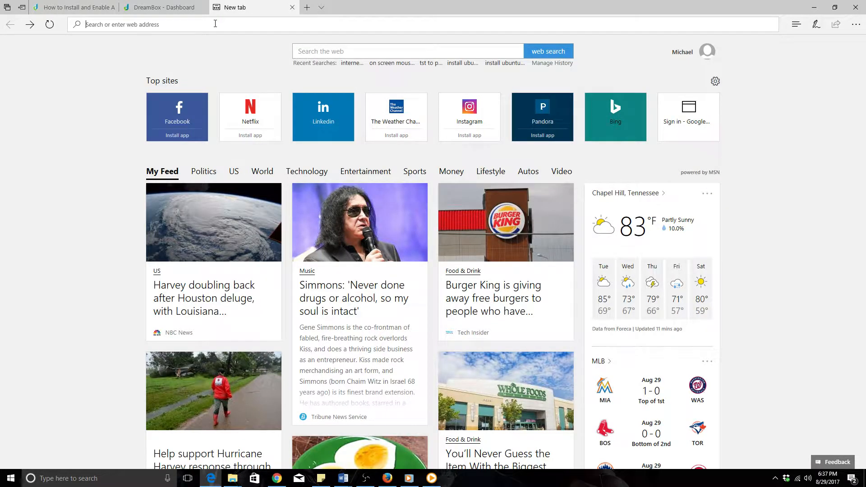
text(google.com/)
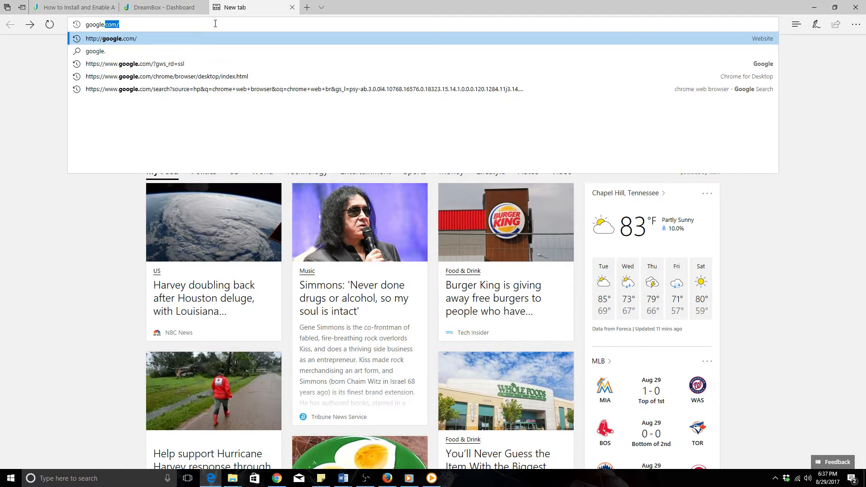
key(Enter)
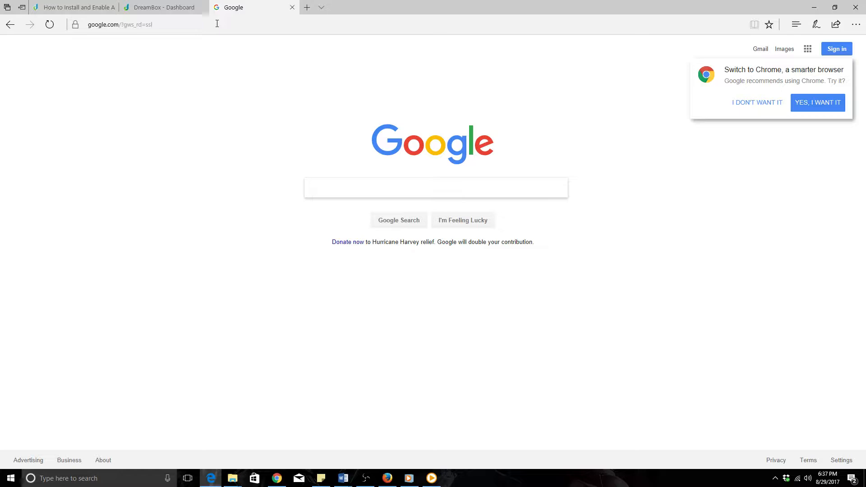
mouse_move(534, 220)
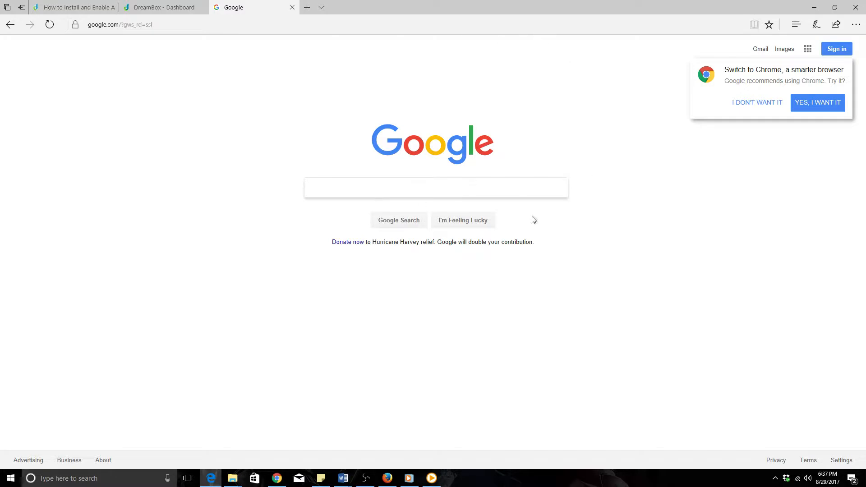
mouse_move(819, 102)
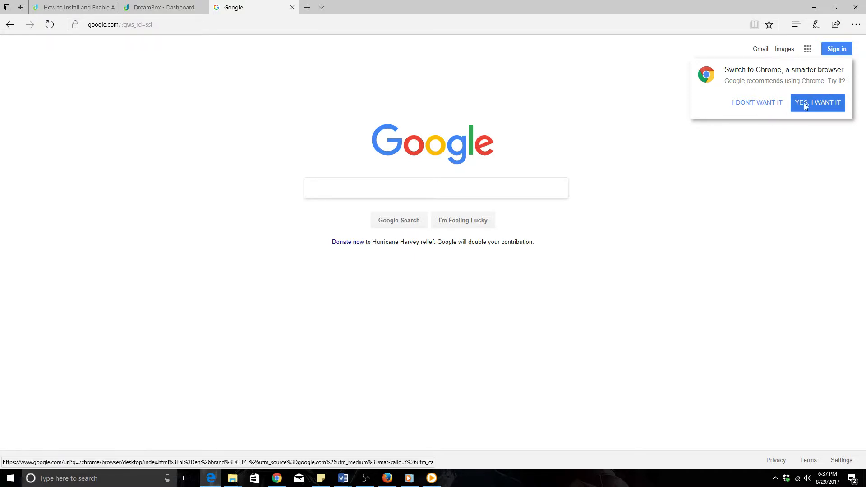
click(436, 188)
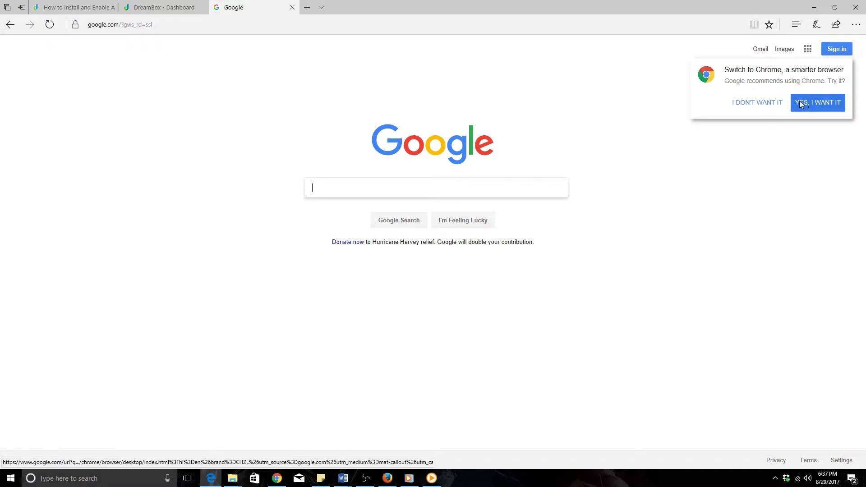
click(818, 103)
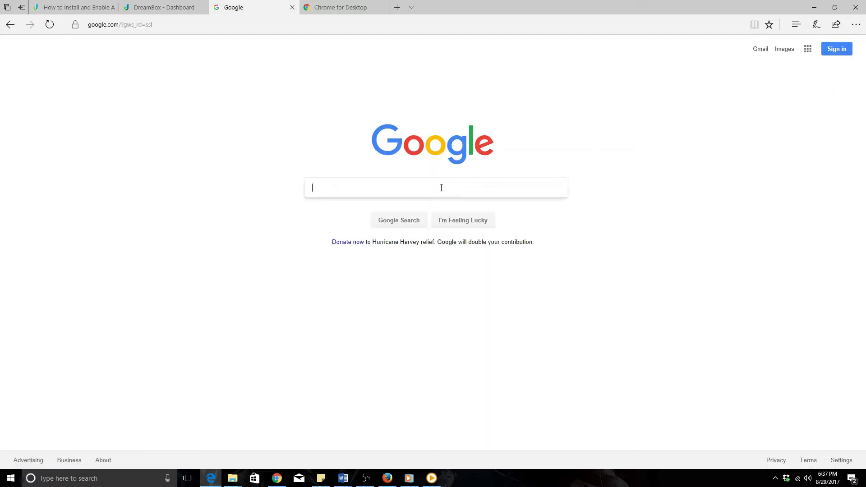
- Search Google for 'chrome' and open the 'Google Chrome - Download Chrome Today' result
text(chrome)
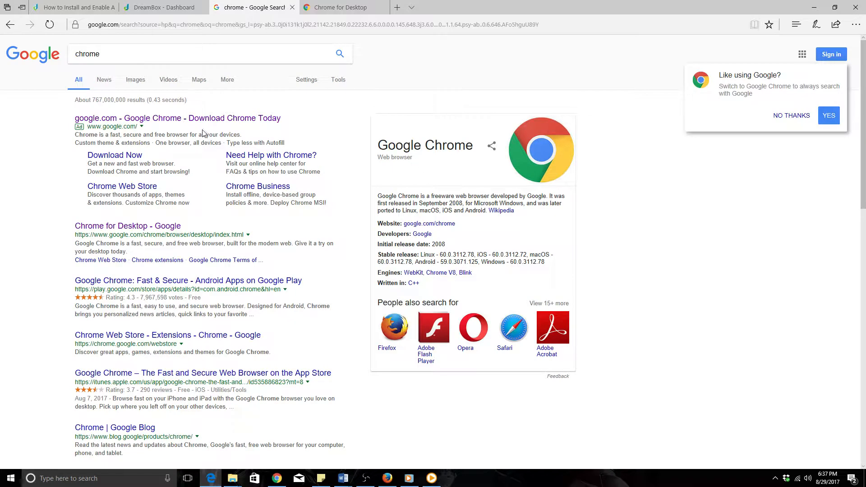
mouse_move(195, 135)
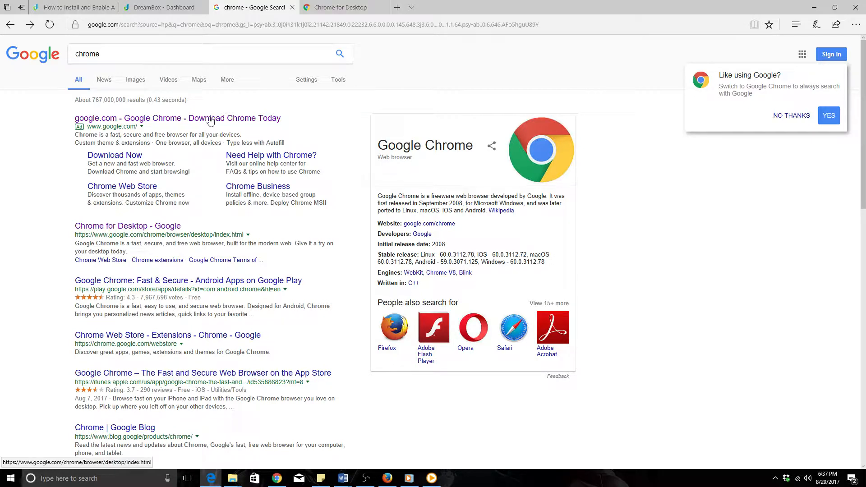
click(177, 119)
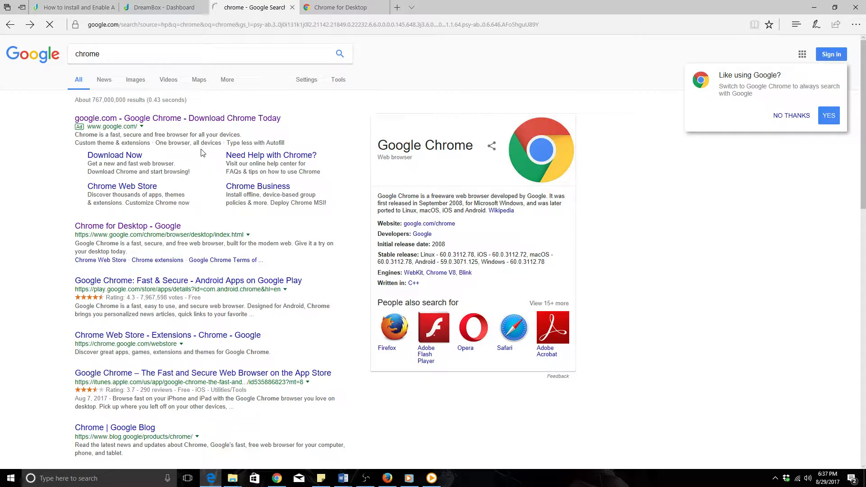
click(128, 226)
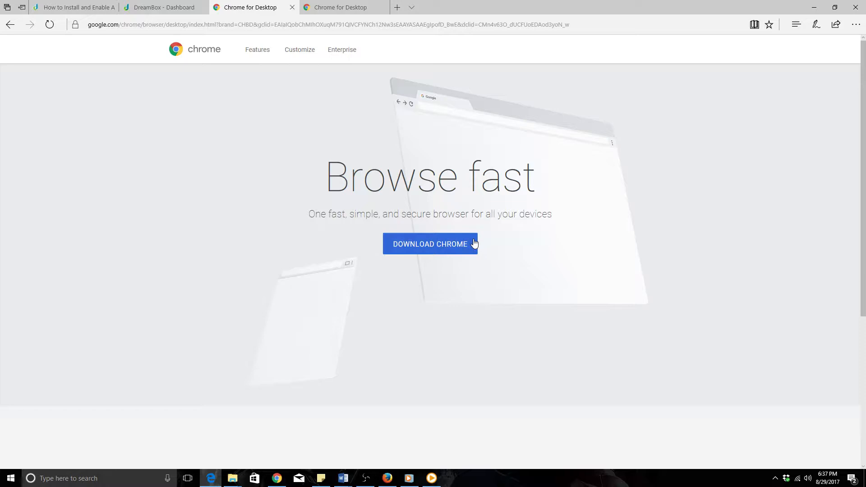
mouse_move(517, 247)
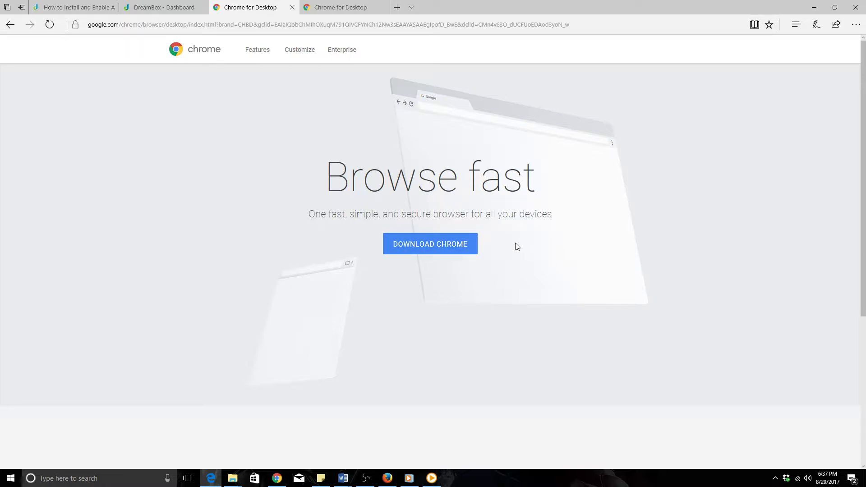
mouse_move(293, 8)
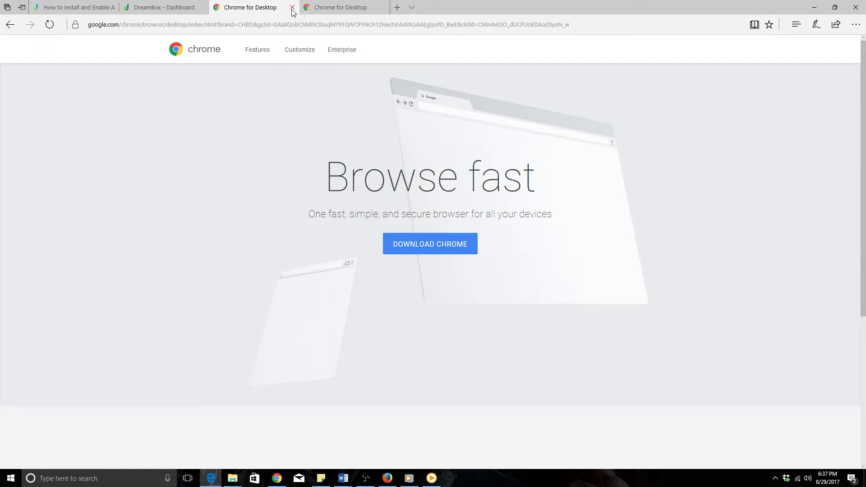
mouse_move(292, 10)
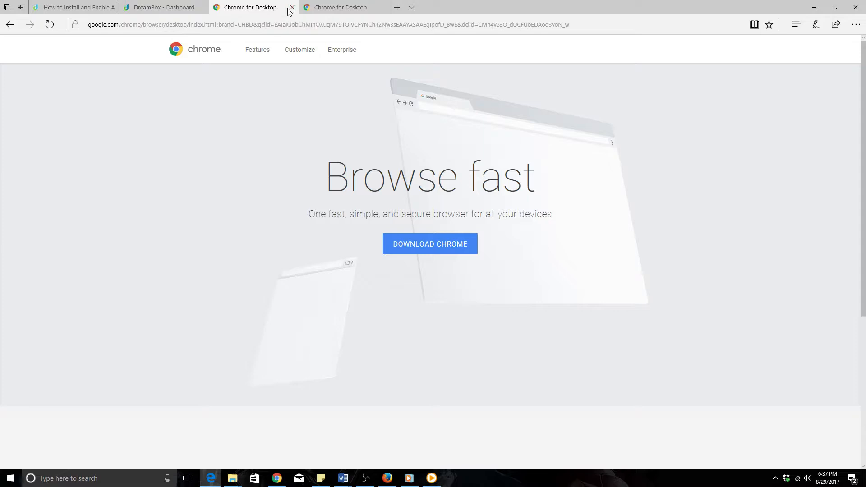
mouse_move(252, 7)
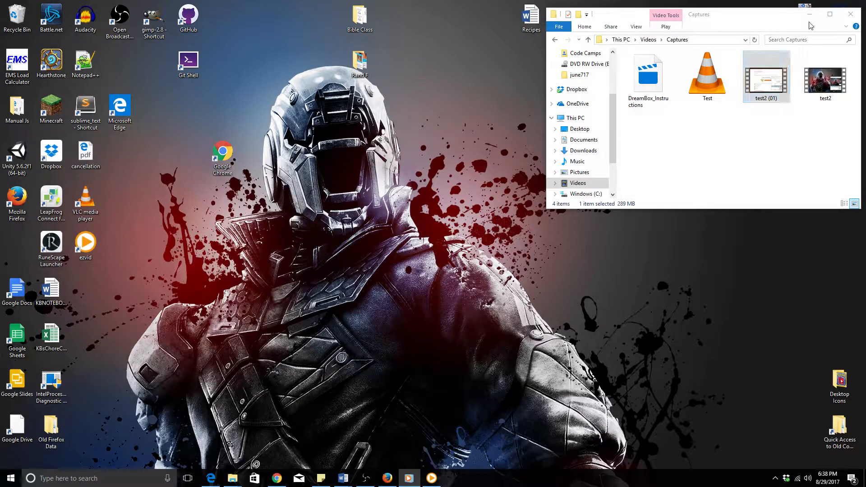
- Close the Captures folder window and launch Google Chrome from its desktop shortcut
click(850, 14)
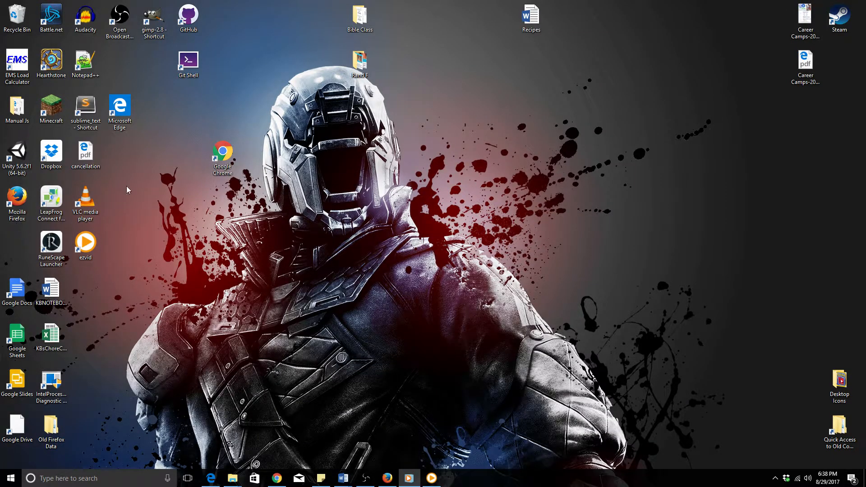
drag(222, 155, 342, 231)
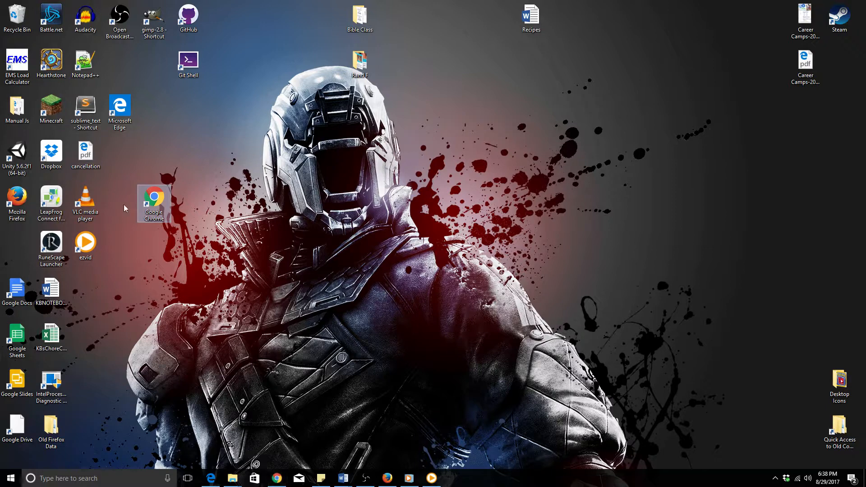
double_click(154, 200)
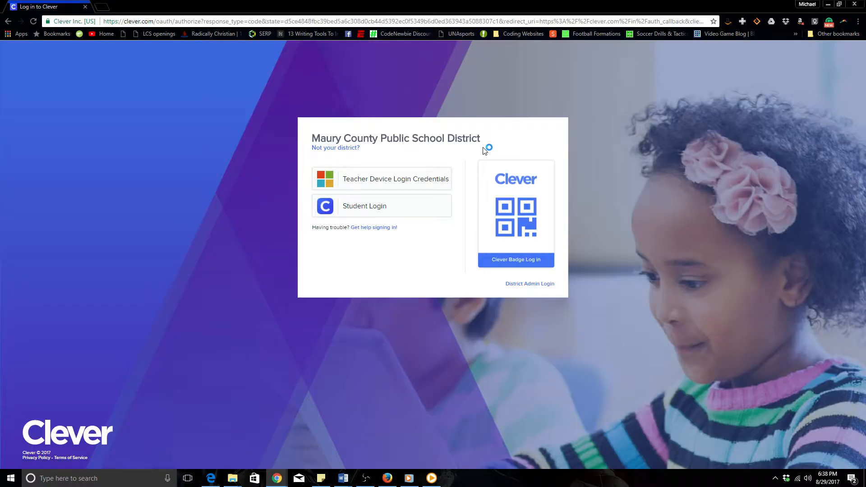
mouse_move(485, 150)
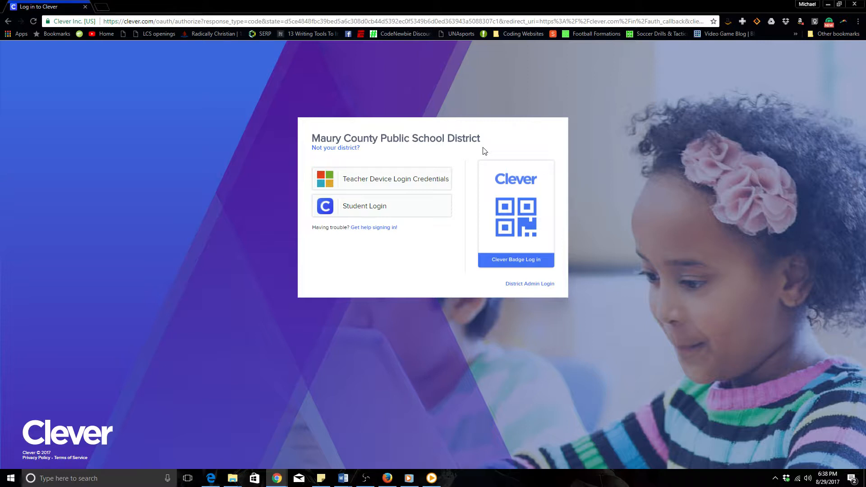
mouse_move(396, 157)
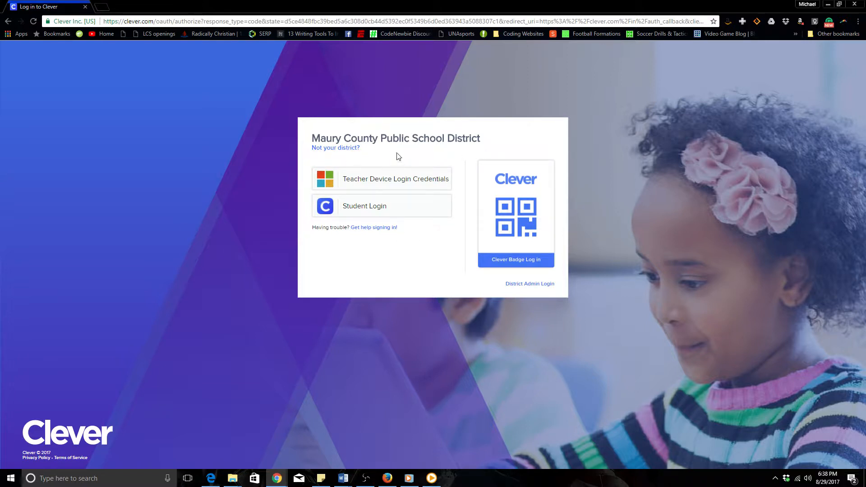
- Check the clever.com/in/maury address and choose Student Login
click(396, 21)
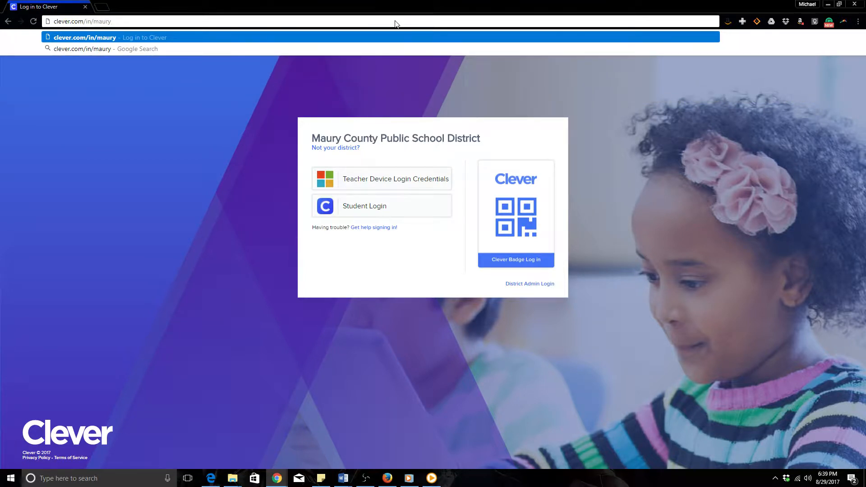
mouse_move(421, 125)
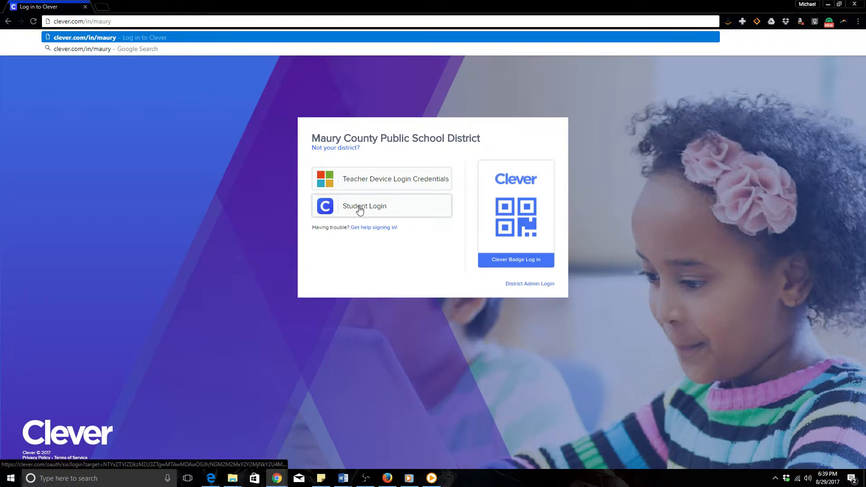
click(365, 206)
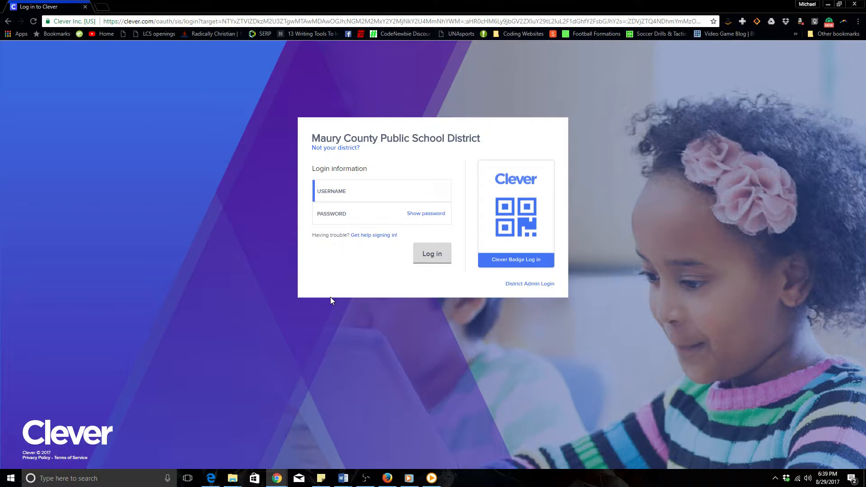
click(381, 190)
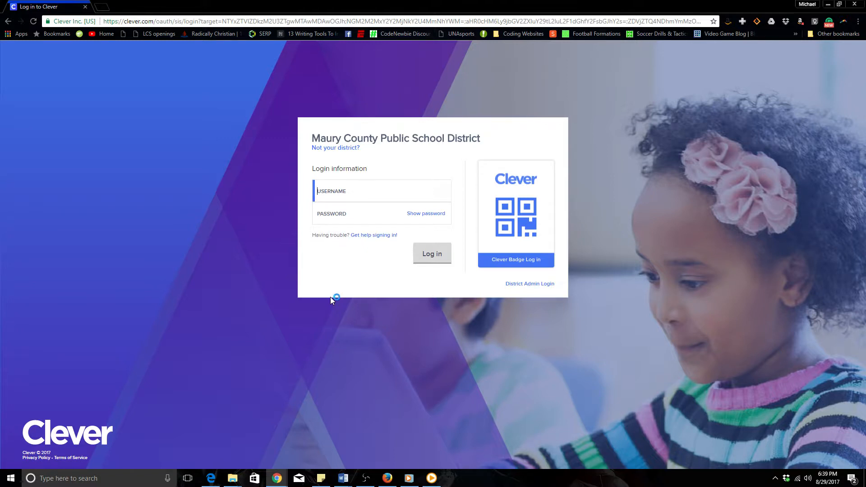
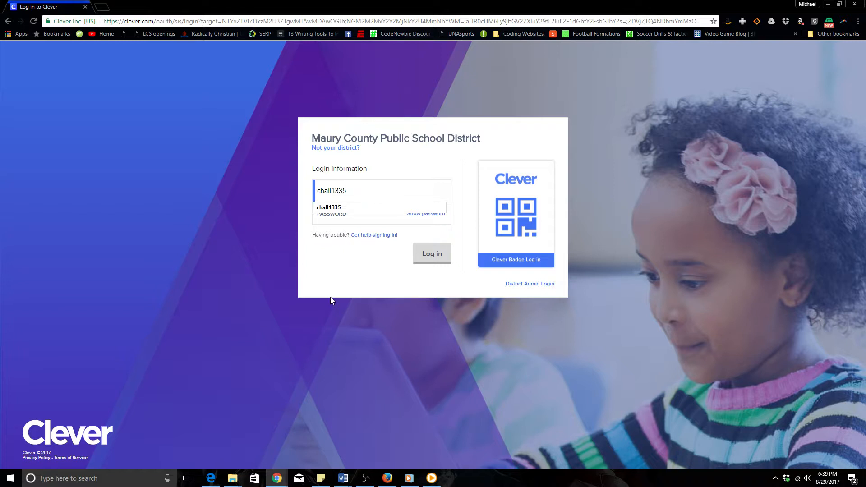
click(358, 214)
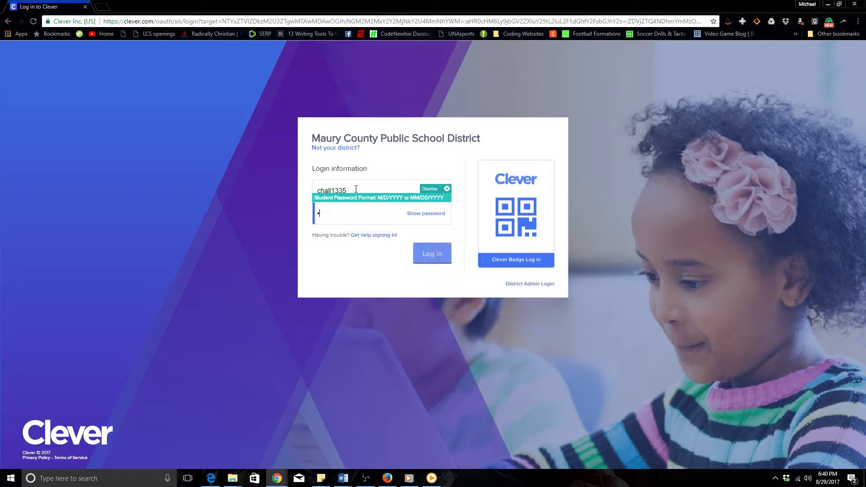
text(password)
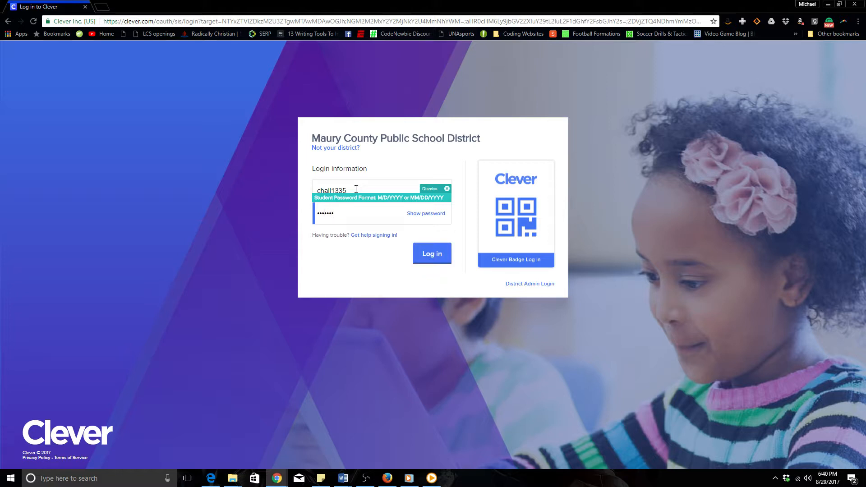
click(432, 253)
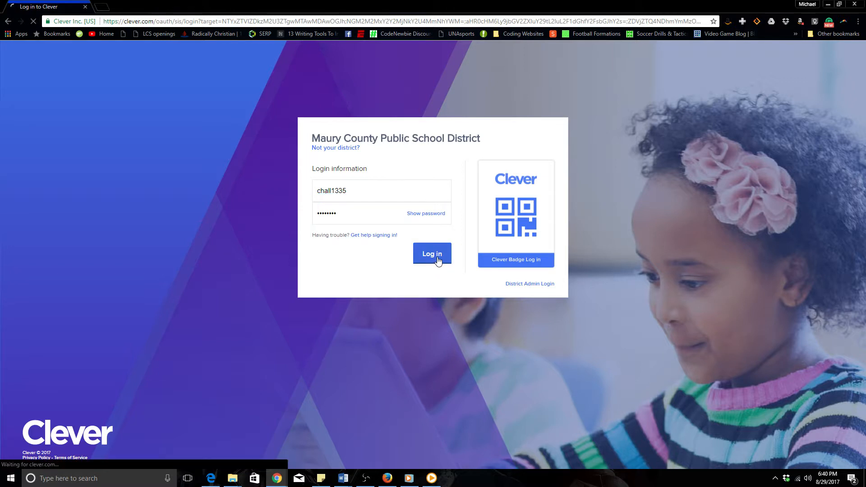
click(432, 253)
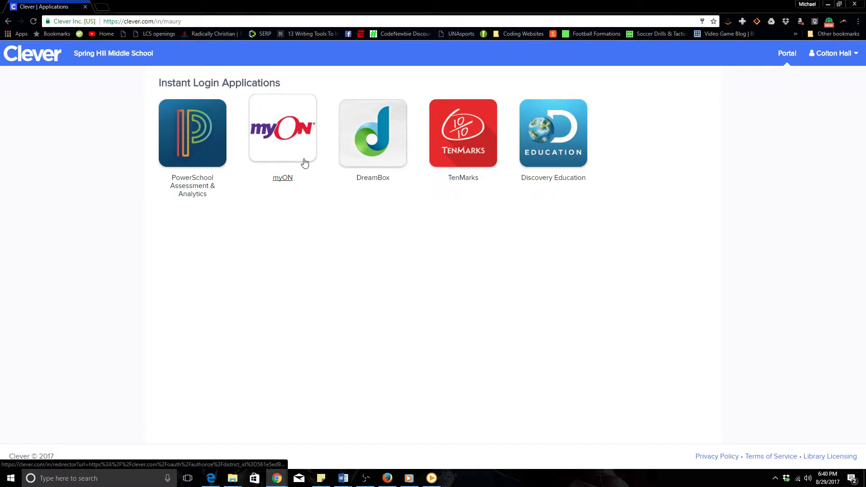
- Launch DreamBox from the Spring Hill Middle School Clever portal
click(283, 133)
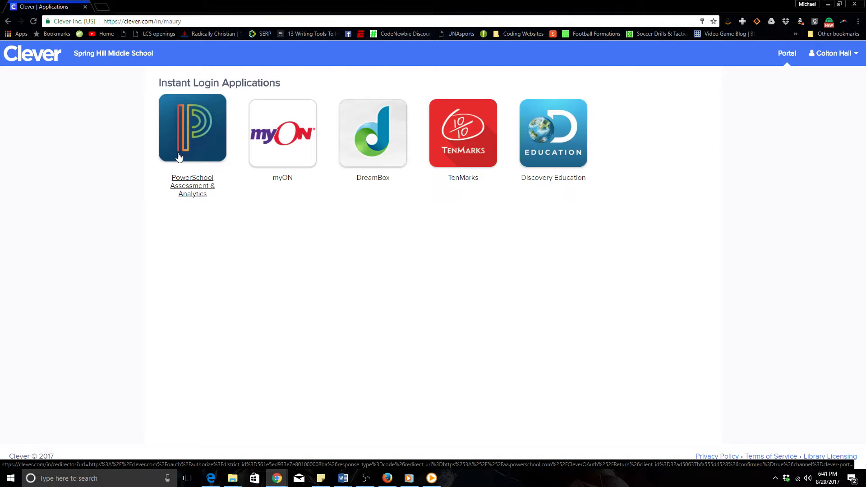
mouse_move(237, 223)
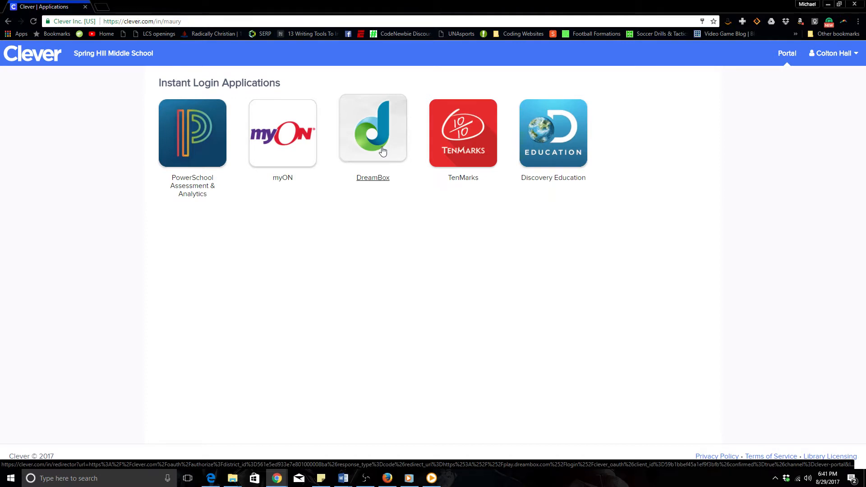
click(372, 133)
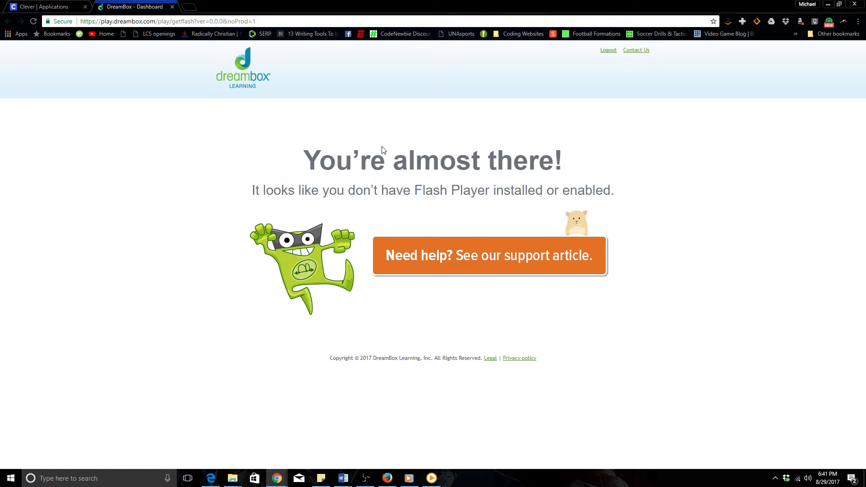
mouse_move(279, 177)
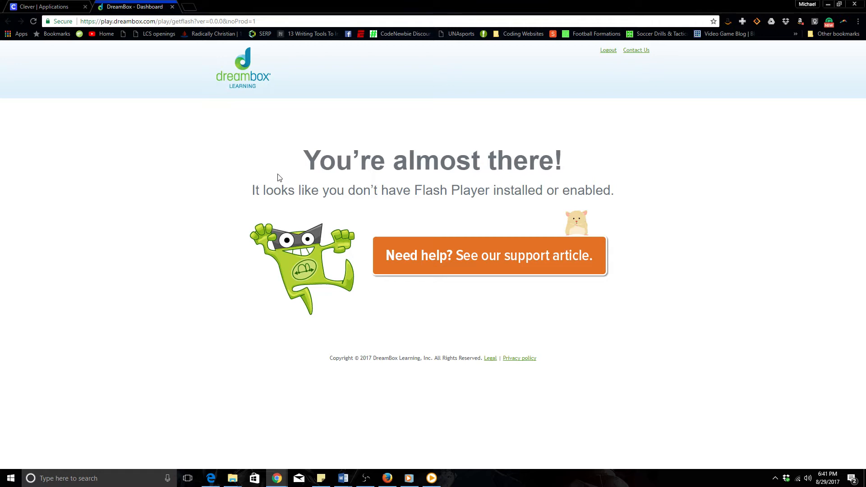
mouse_move(59, 22)
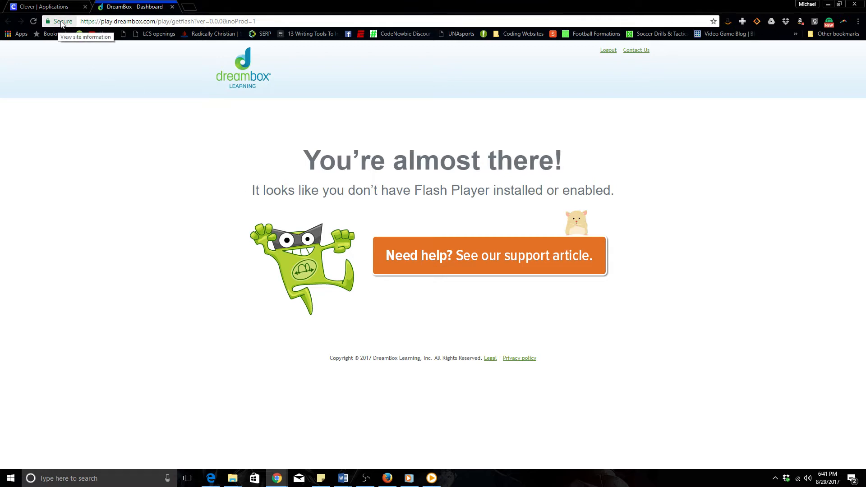
- Set the DreamBox site's Flash permission to 'Always allow on this site'
click(61, 22)
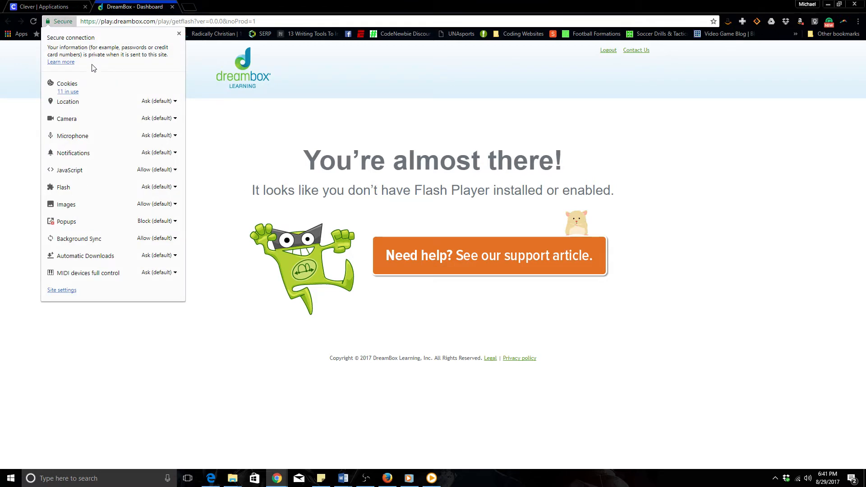
mouse_move(130, 89)
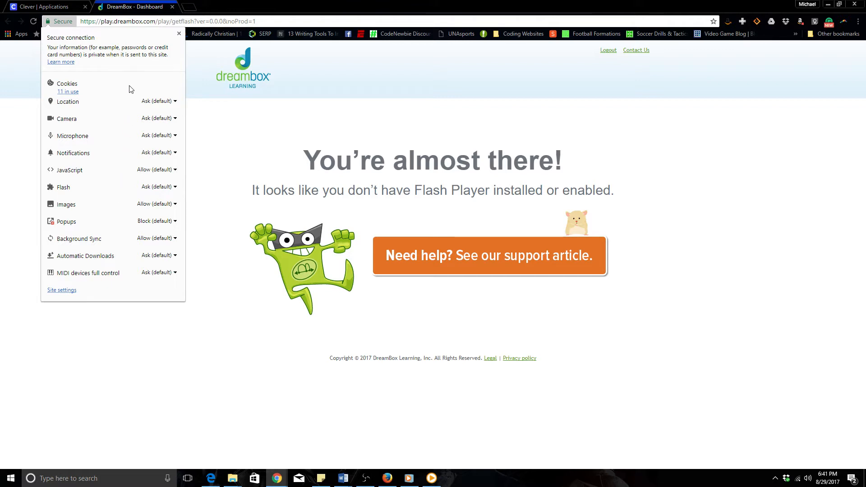
mouse_move(153, 104)
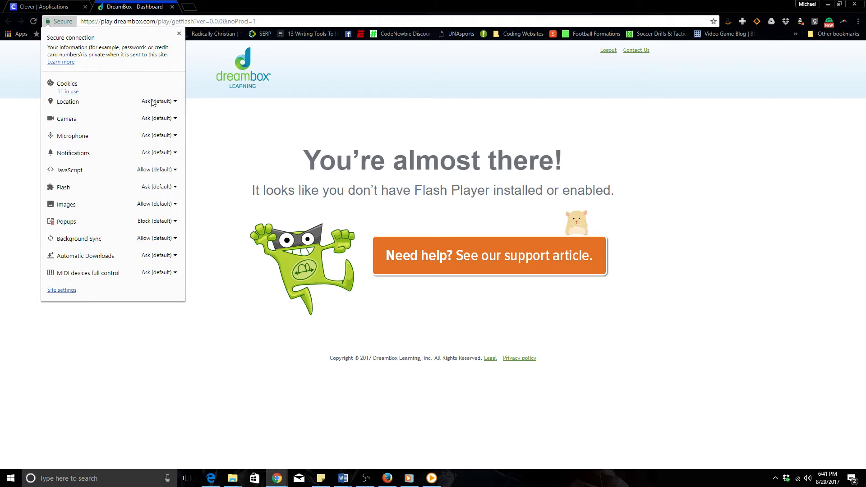
mouse_move(157, 270)
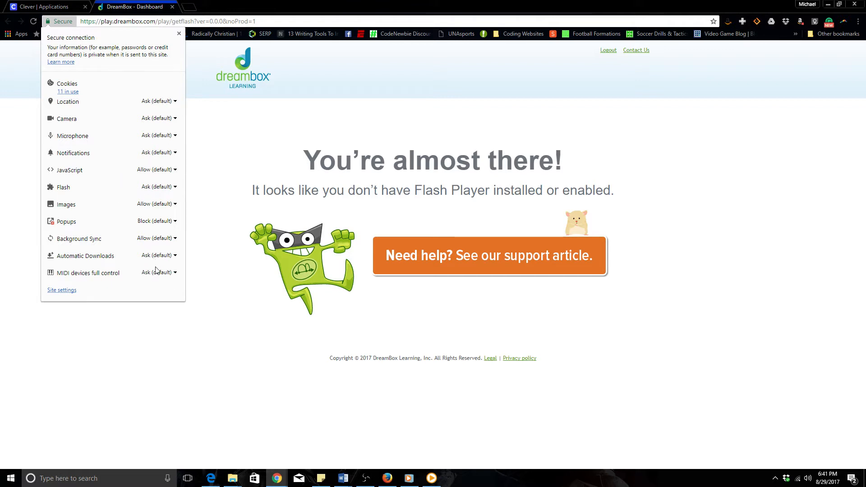
mouse_move(92, 195)
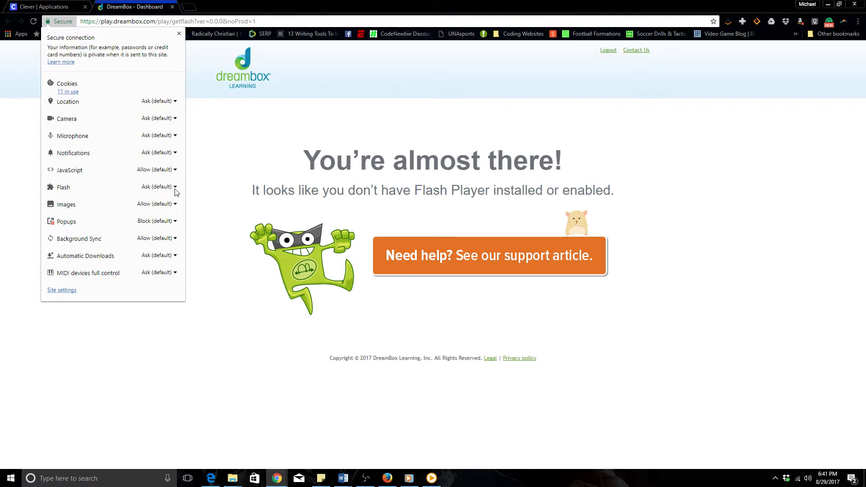
click(175, 187)
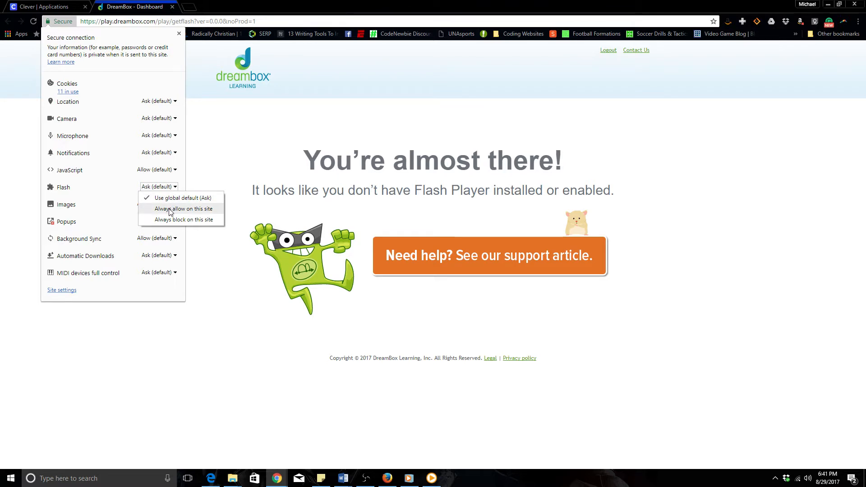
click(183, 209)
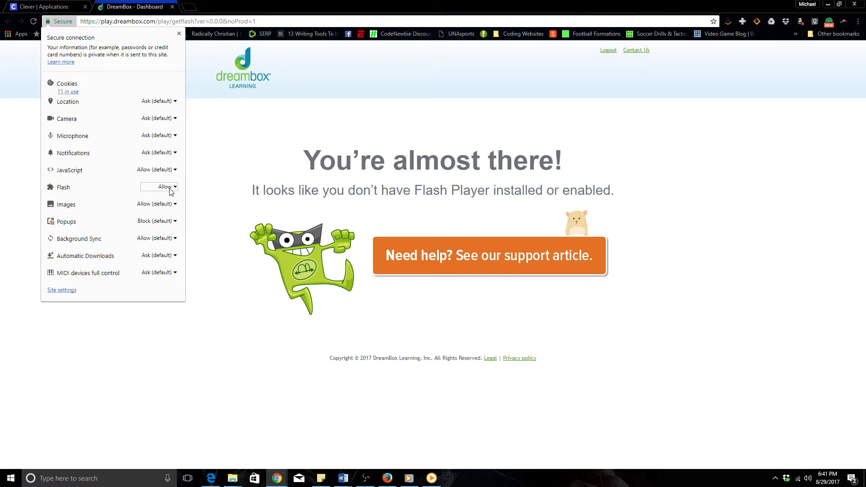
mouse_move(257, 161)
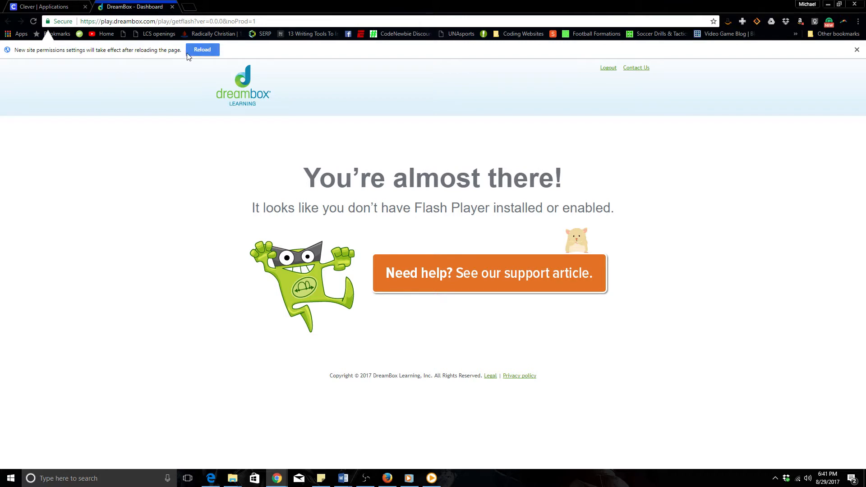
- Reload the DreamBox page to apply the Flash setting, then close the DreamBox tab
click(202, 49)
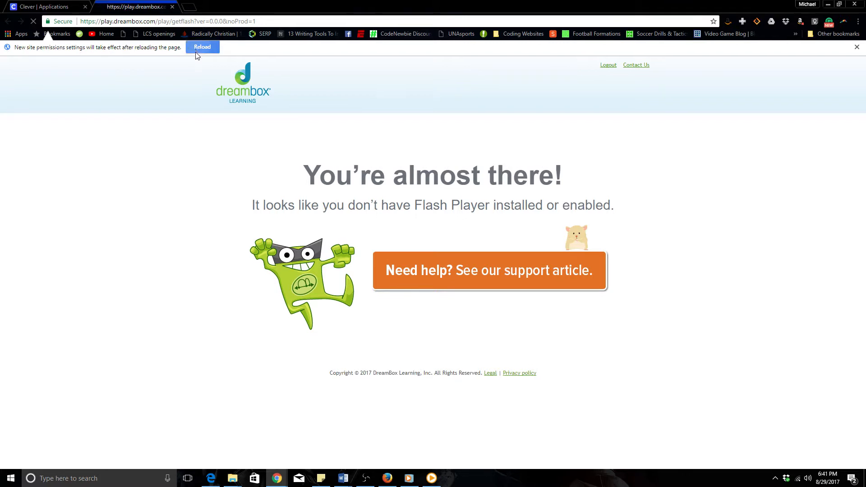
click(203, 47)
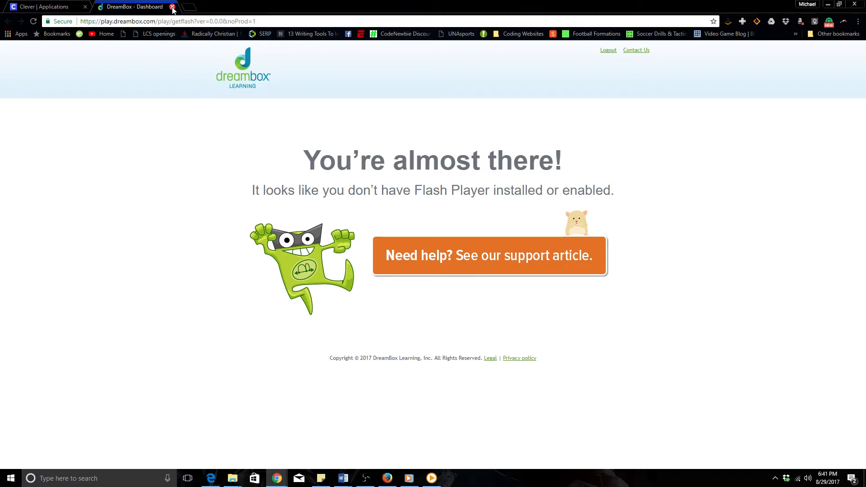
click(173, 7)
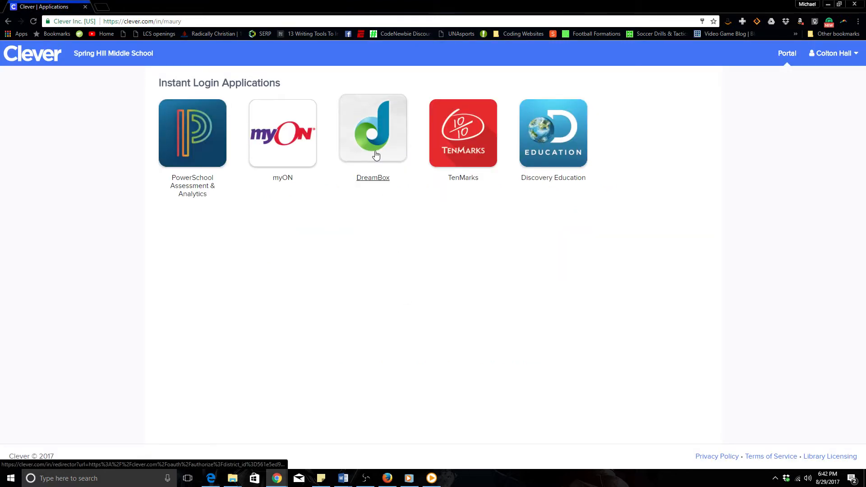
- Relaunch DreamBox from Clever to load colton's lessons dashboard, then add a blank tab
click(372, 133)
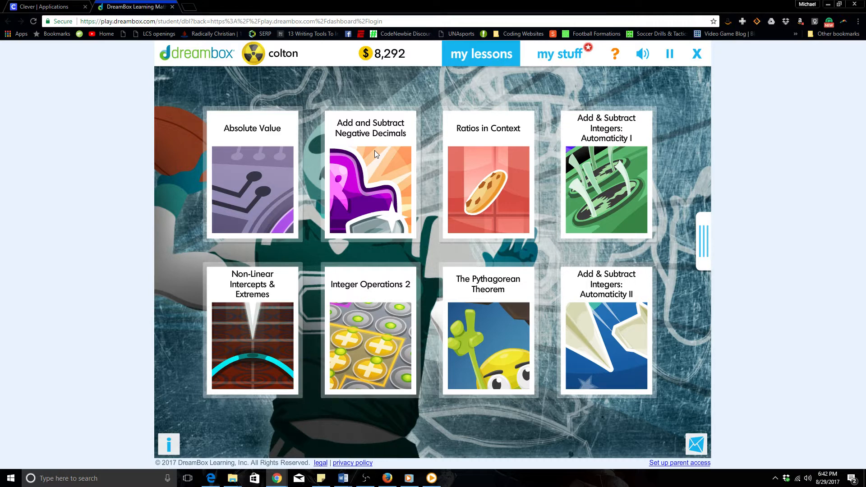
click(60, 21)
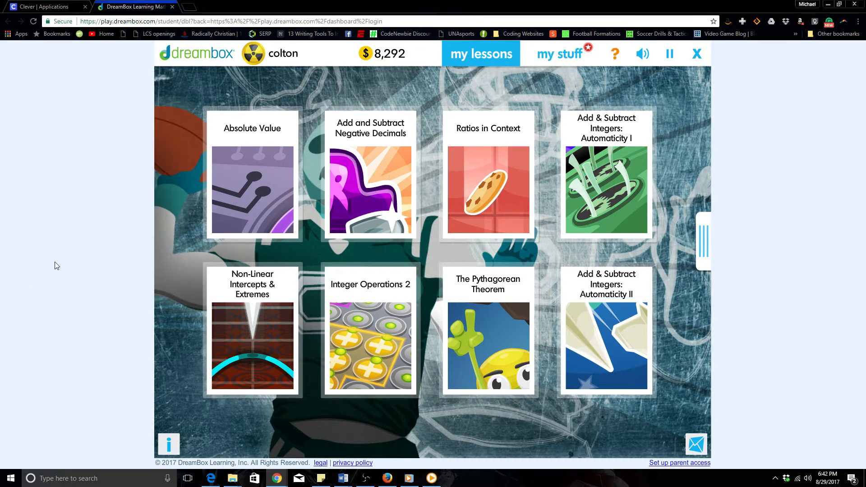
mouse_move(135, 105)
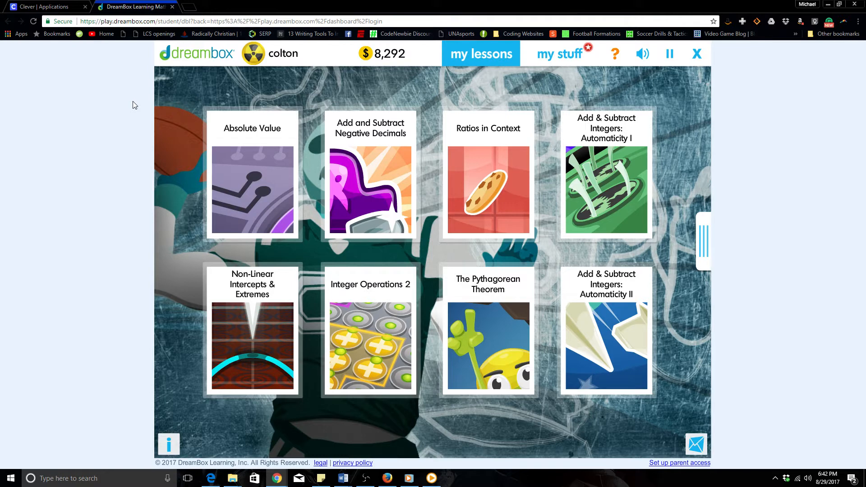
mouse_move(137, 101)
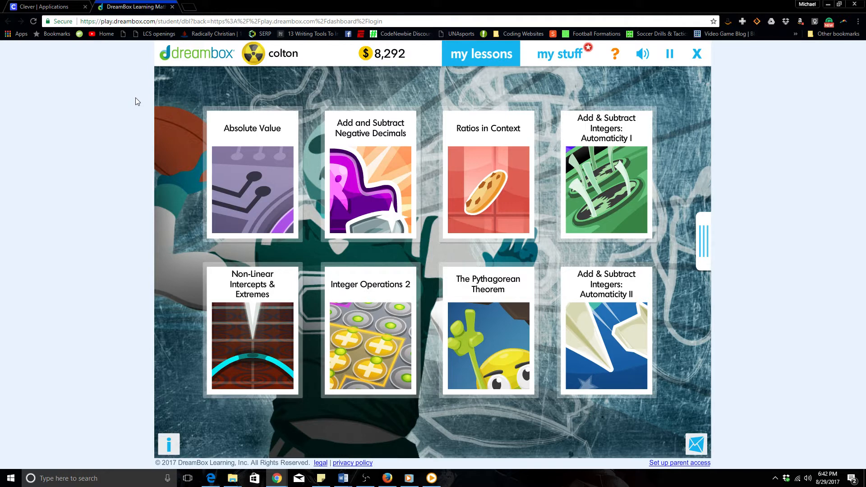
click(271, 7)
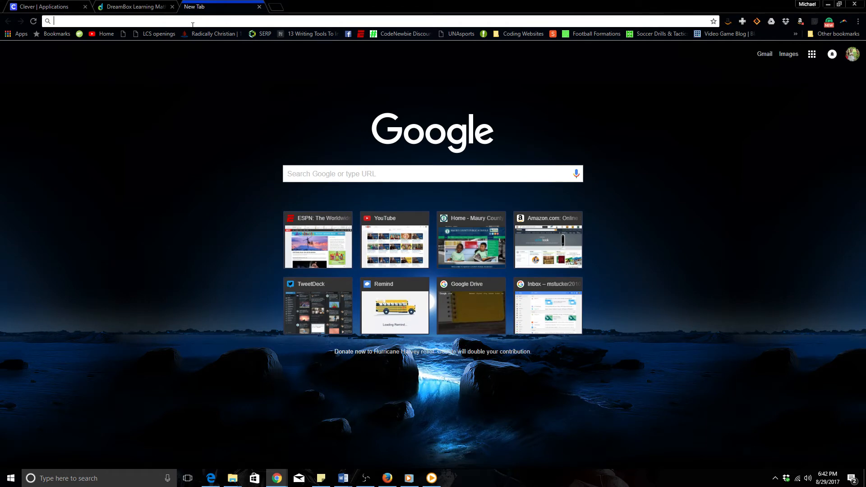
- Search Google for 'flash player' and dismiss the Run Flash prompt
text(flash)
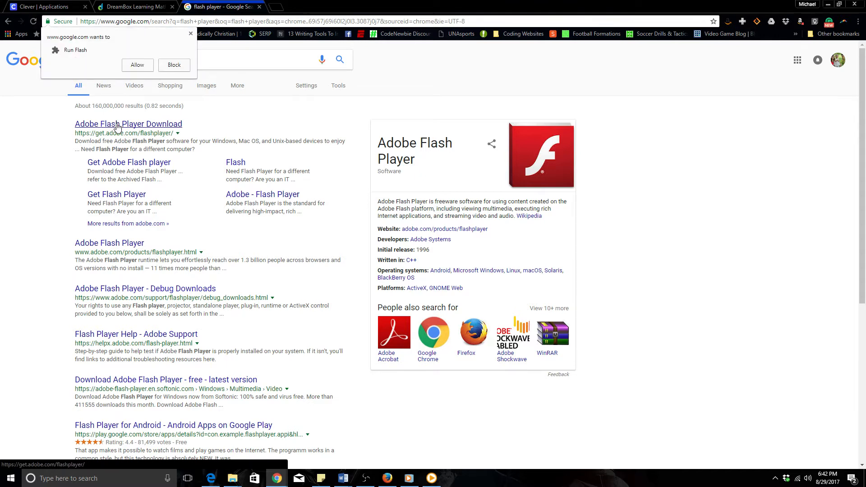
mouse_move(75, 40)
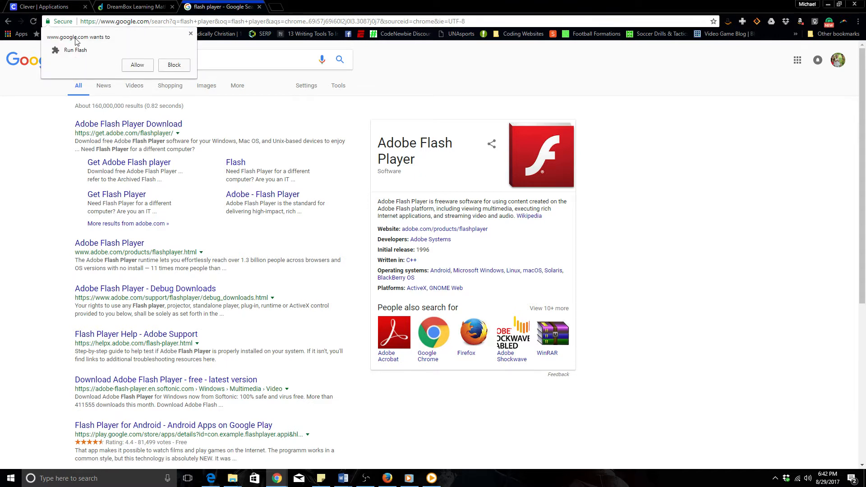
mouse_move(72, 61)
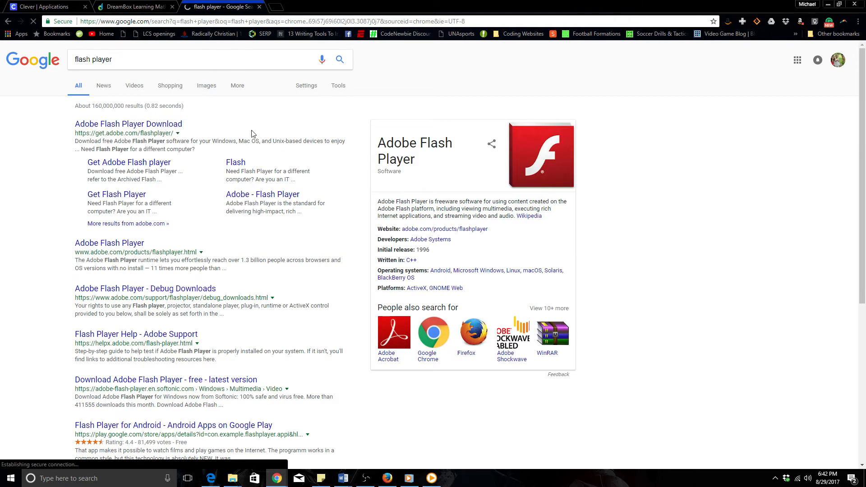
- Open the 'Adobe Flash Player Download' search result
click(129, 123)
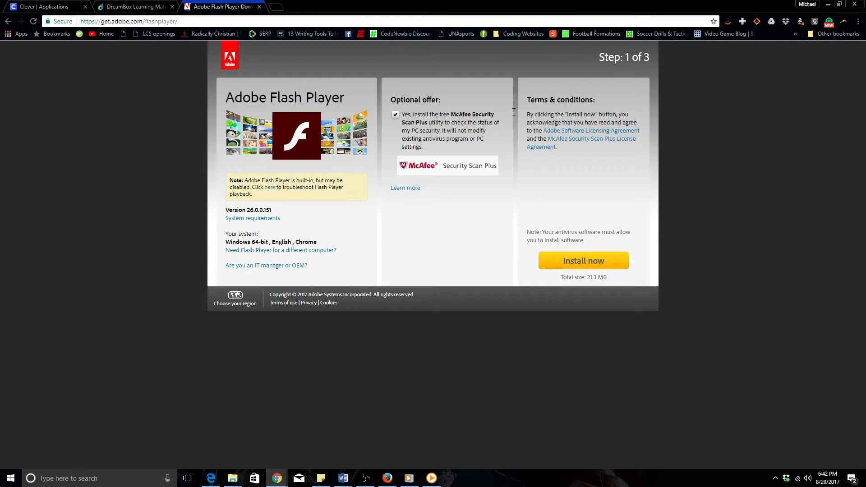
mouse_move(424, 345)
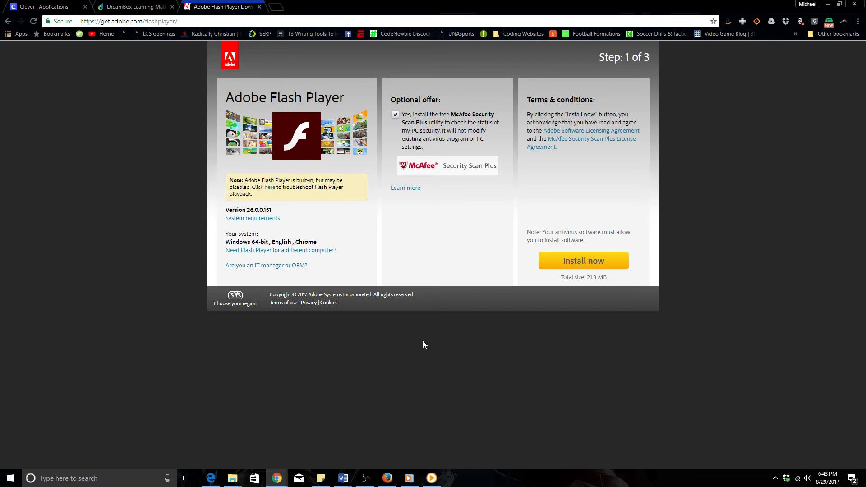
mouse_move(278, 10)
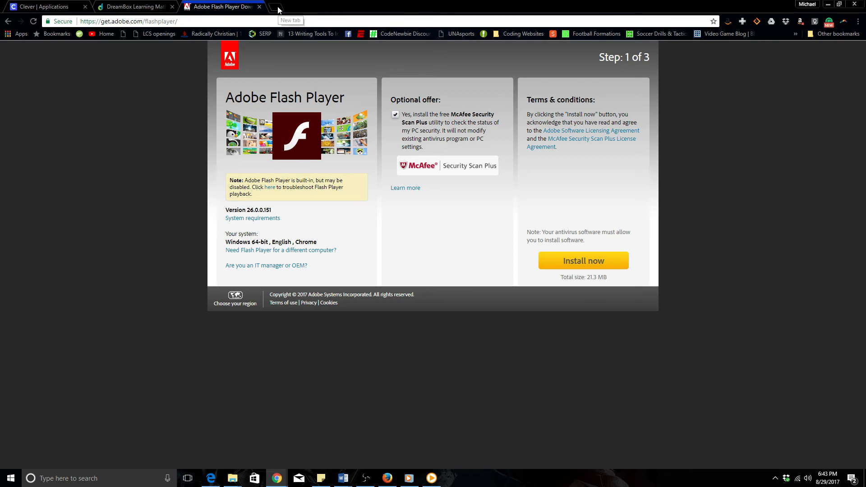
click(279, 5)
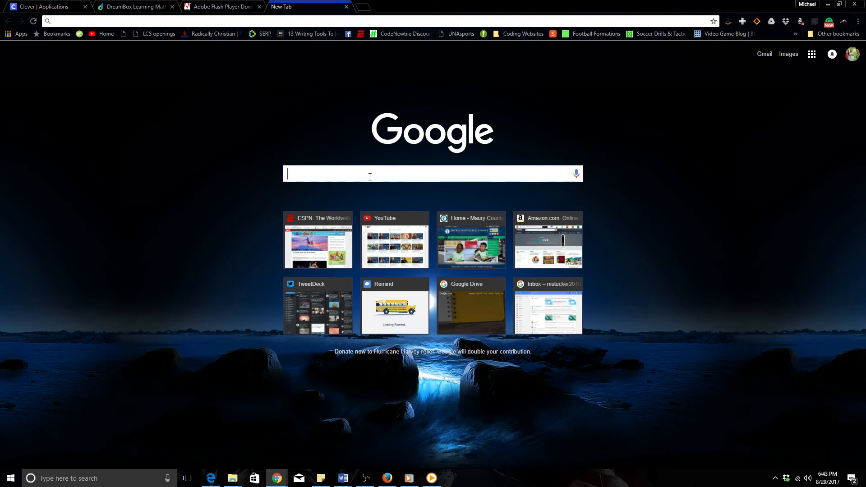
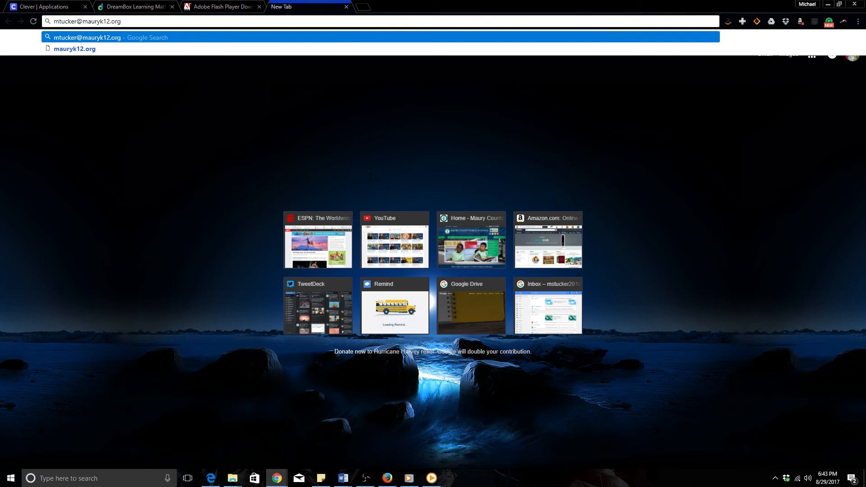
mouse_move(410, 457)
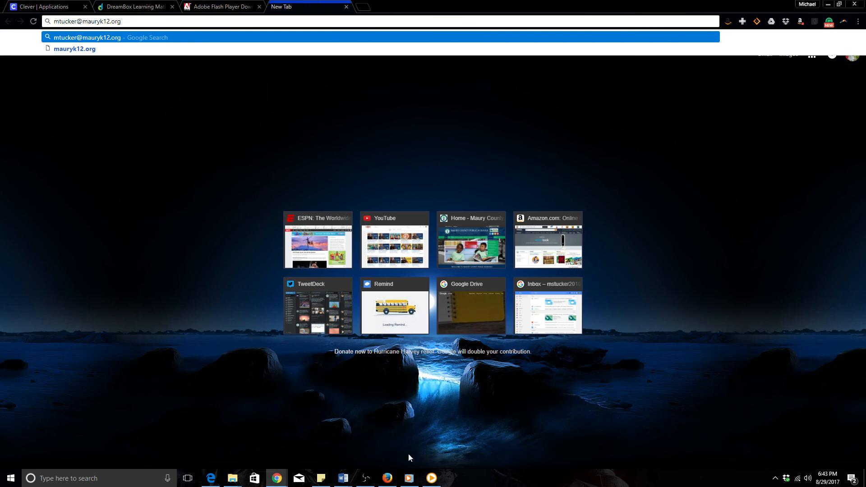